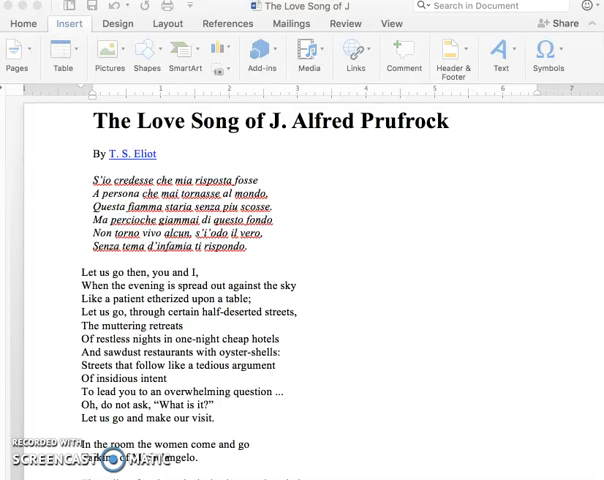
scroll(down, 3)
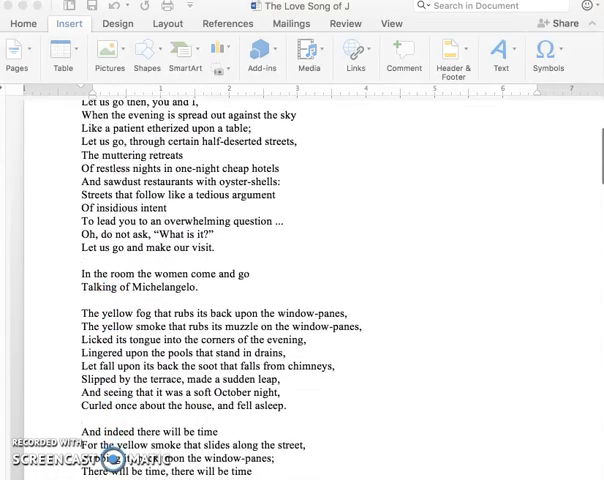
scroll(up, 3)
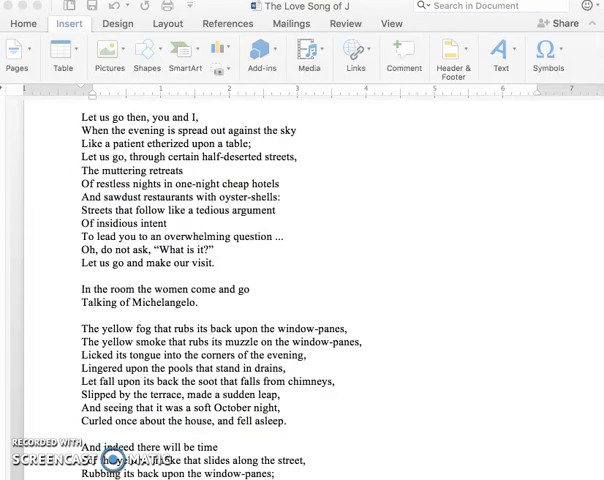
scroll(down, 3)
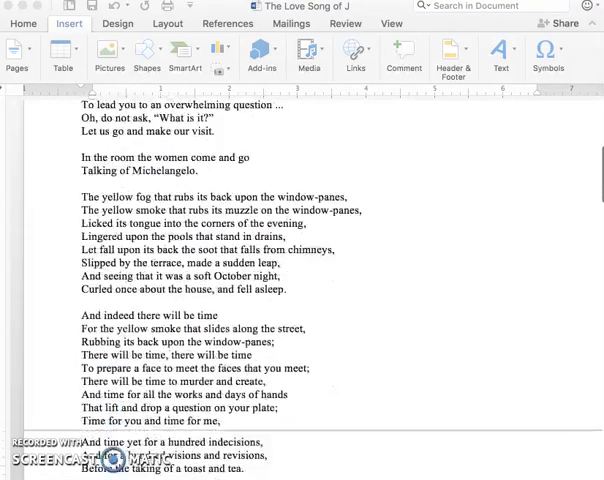
scroll(down, 3)
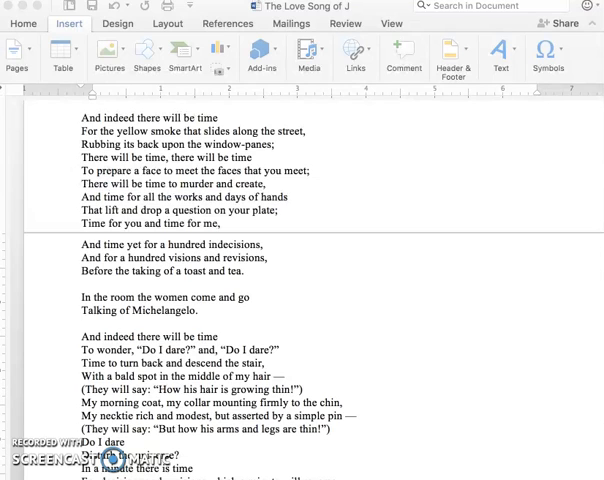
scroll(down, 3)
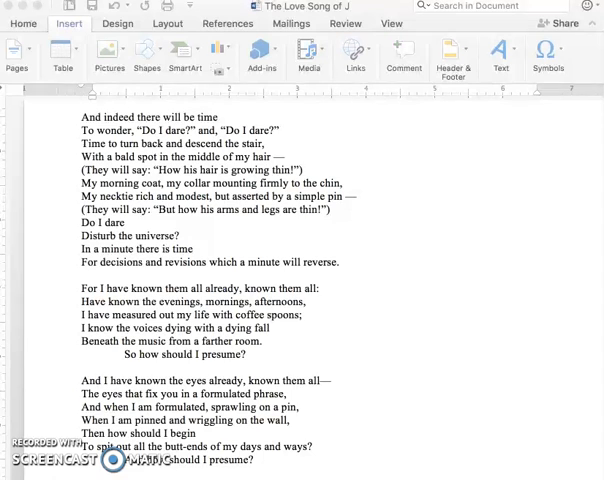
scroll(down, 3)
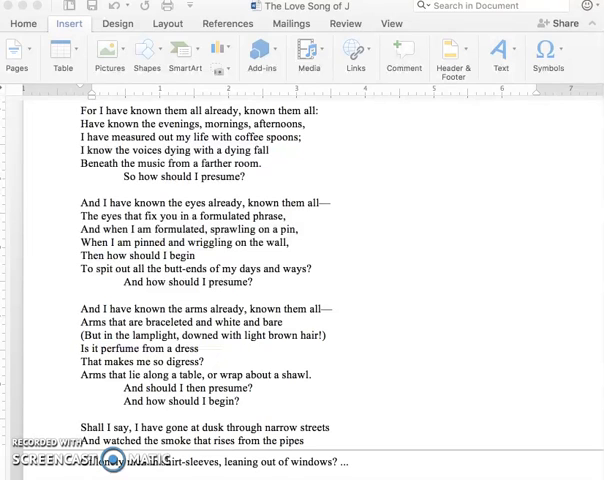
scroll(down, 3)
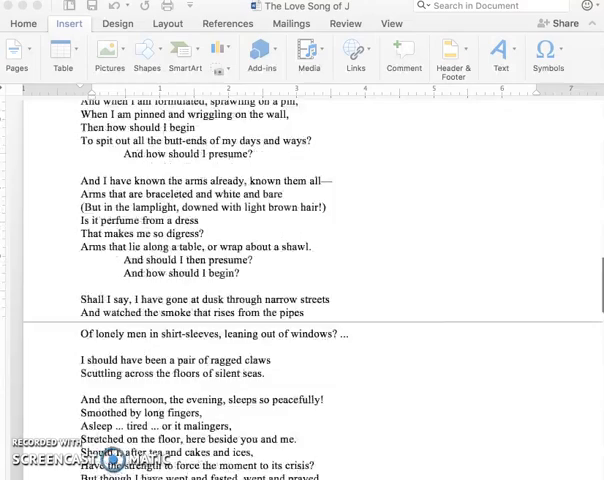
scroll(down, 3)
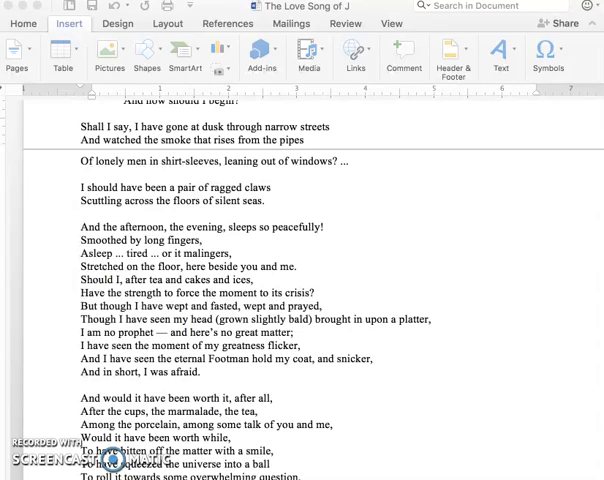
scroll(down, 3)
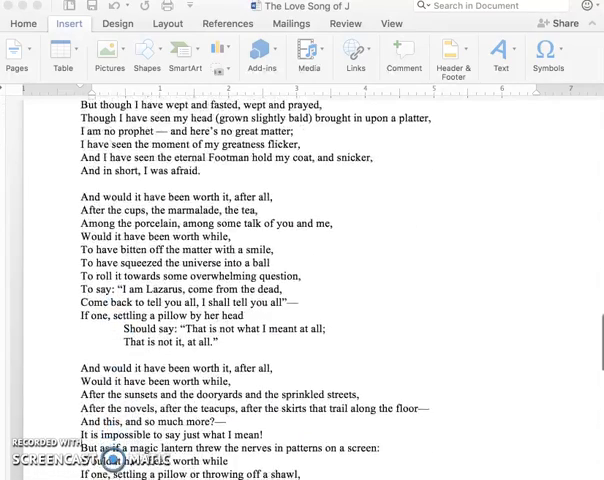
scroll(down, 3)
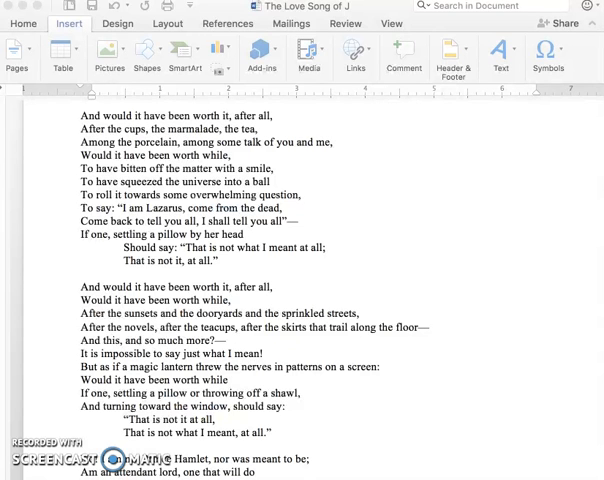
scroll(down, 3)
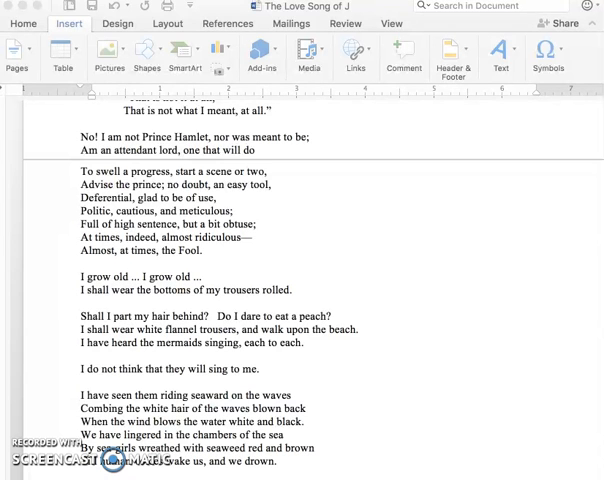
scroll(down, 3)
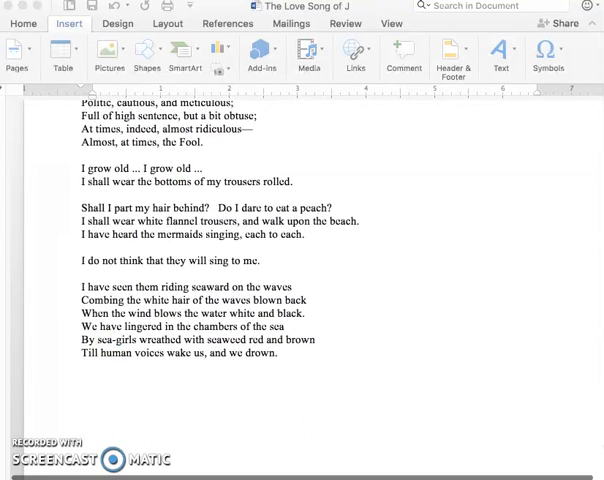